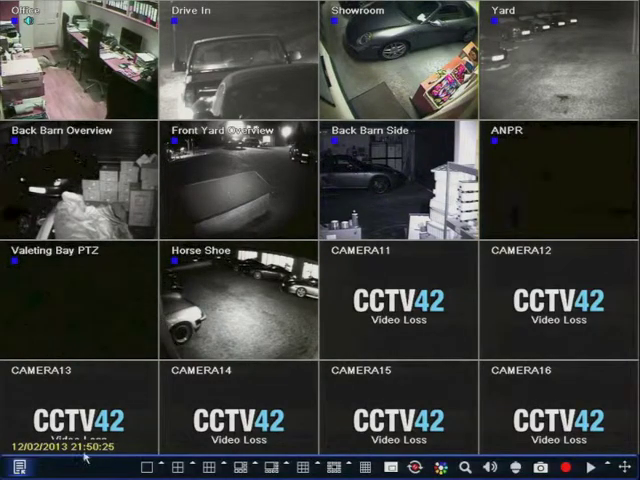
Bring up the DVR Main Menu over the live camera grid.
left_click(16, 468)
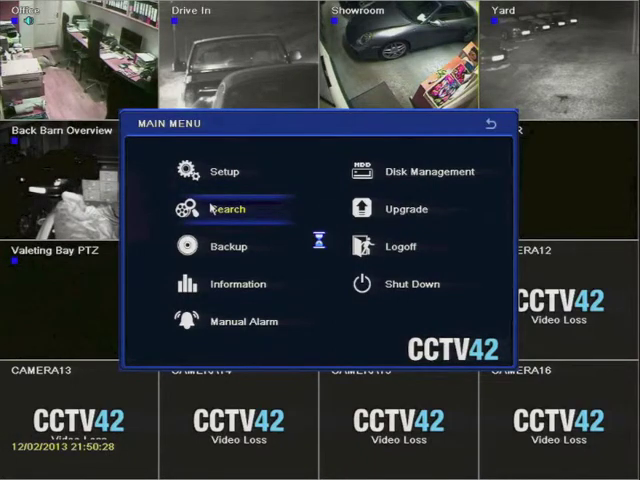
Enter the recorded-footage Time Search and set its calendar month to January 2013.
left_click(228, 208)
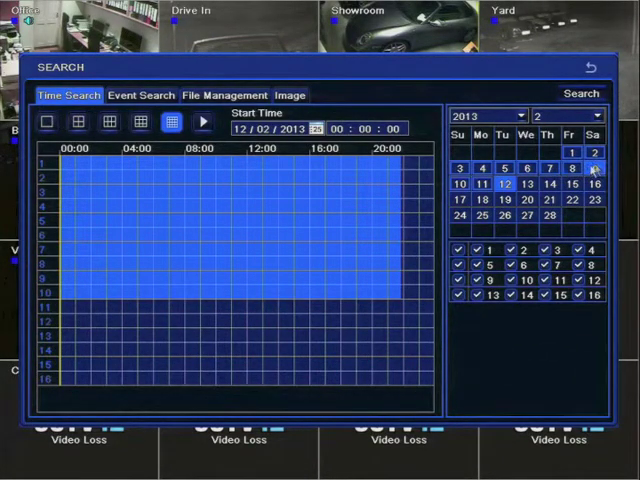
left_click(550, 216)
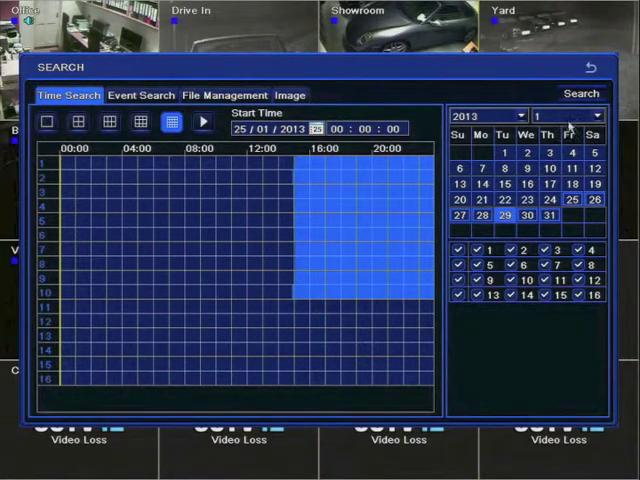
Select 29 January 2013 and place the playback start point on the timeline near 14:40.
left_click(580, 92)
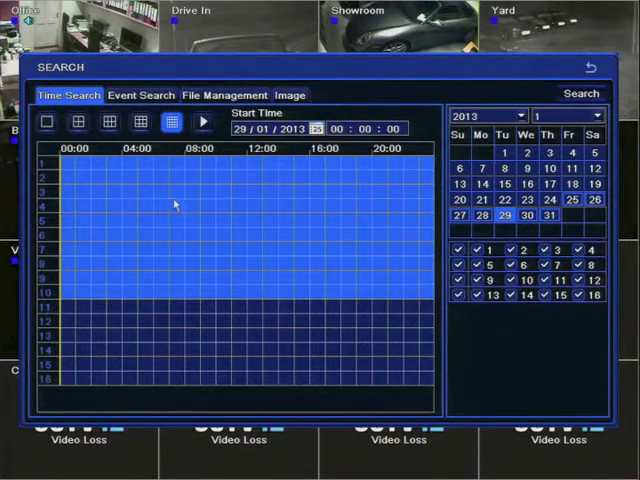
left_click(232, 204)
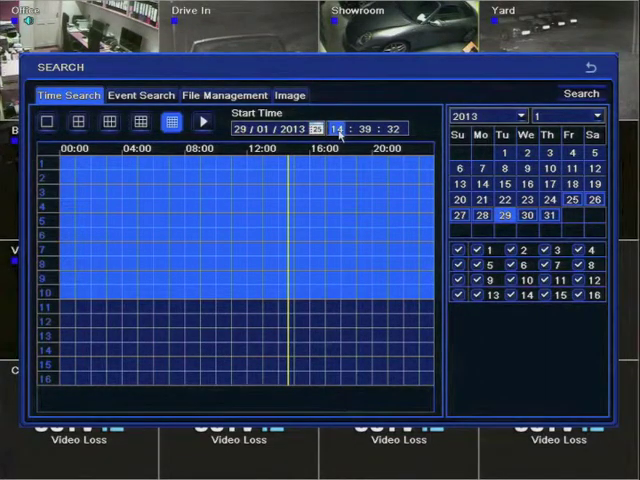
Set the search start time to hour 15, minutes 30 via the on-screen keypad, and confirm.
left_click(338, 128)
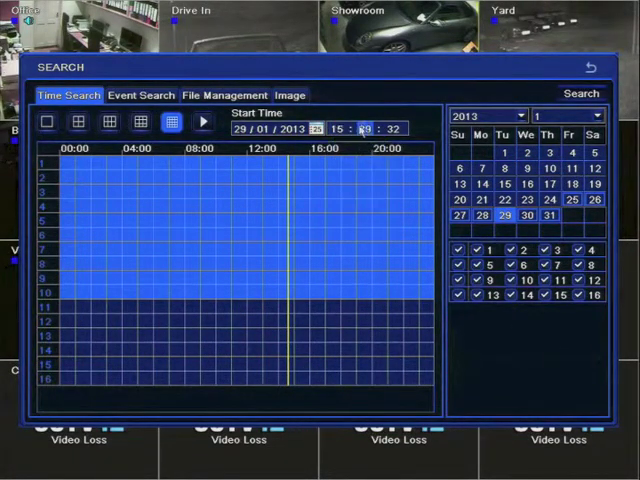
left_click(362, 128)
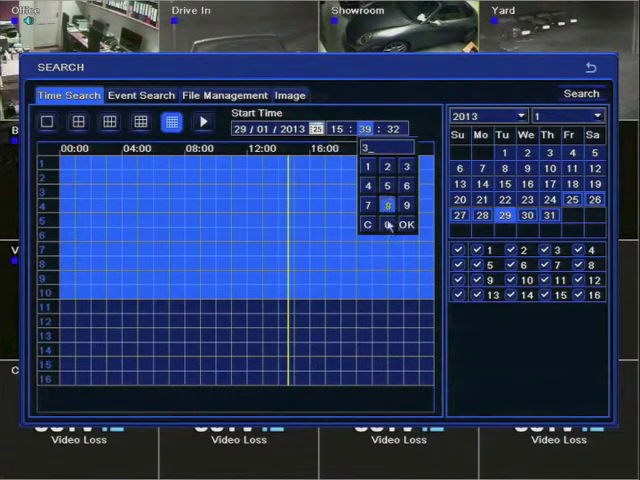
left_click(404, 226)
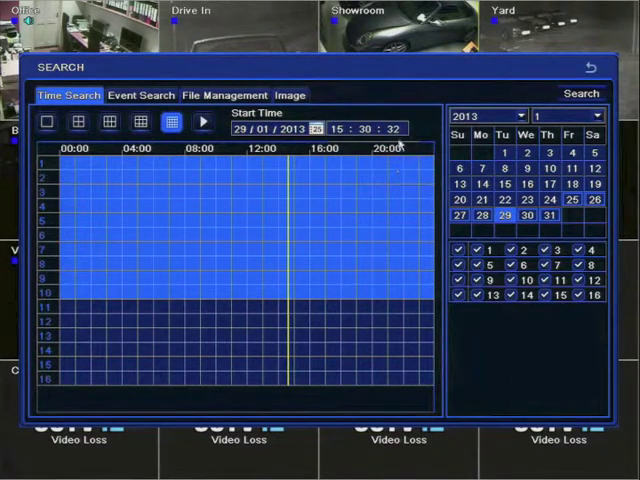
left_click(388, 128)
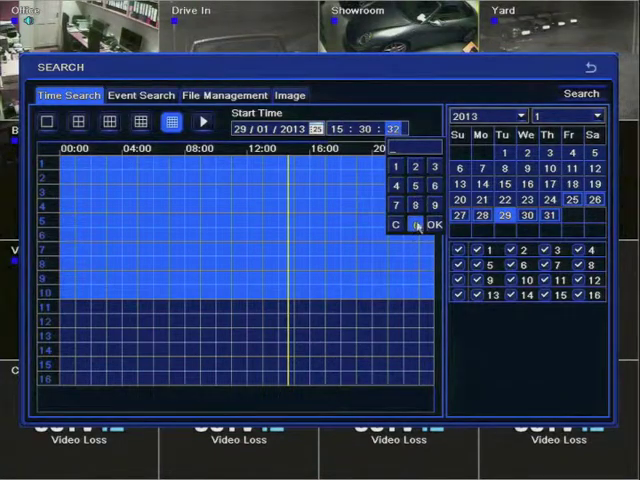
left_click(432, 224)
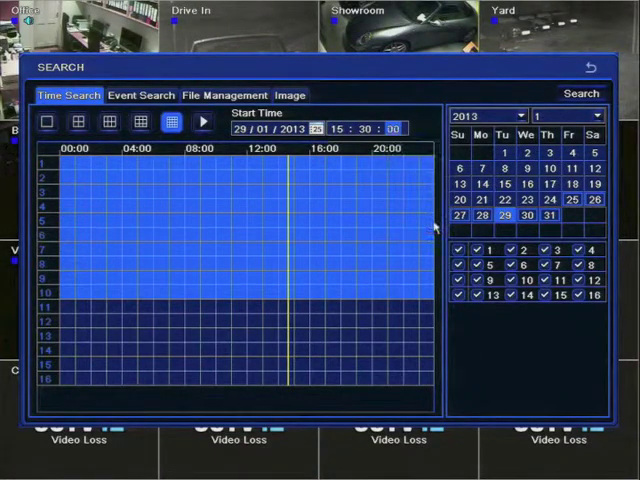